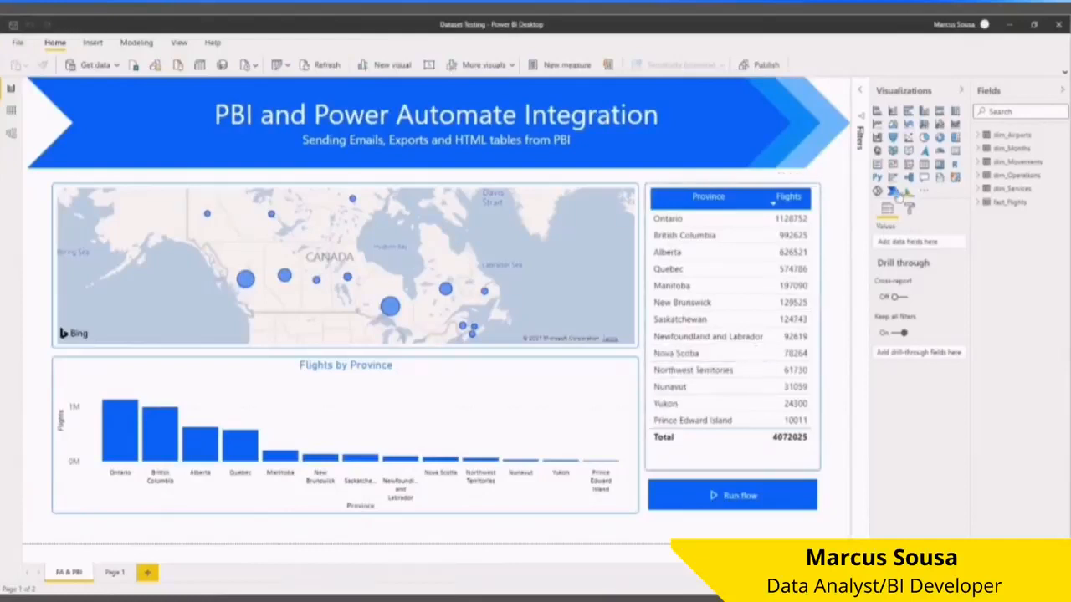
mouse_move(899, 194)
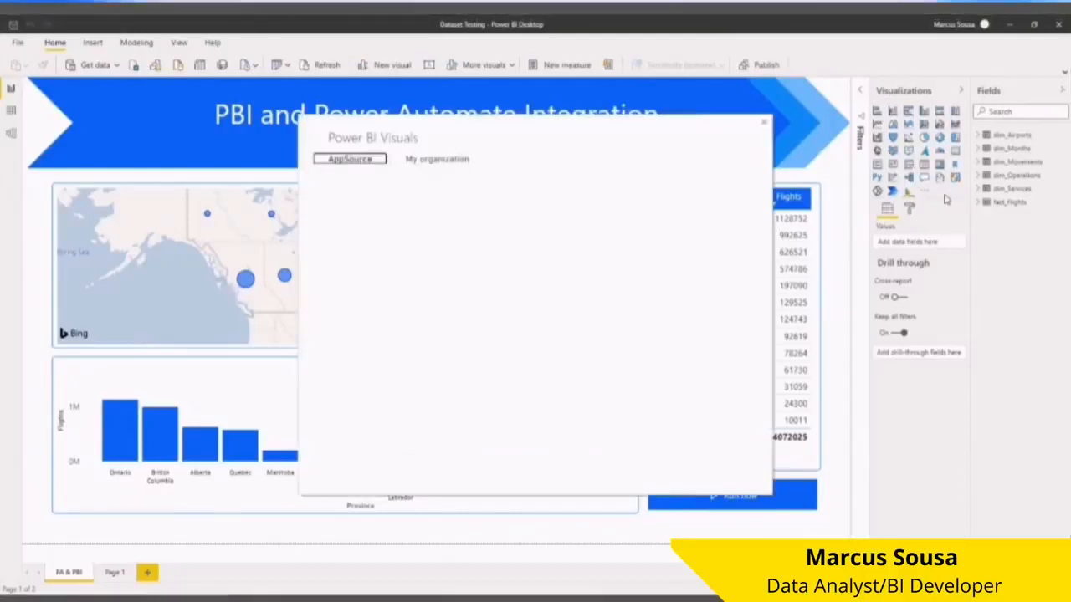
Search the visuals marketplace for 'power automate' and add Power Automate (Preview) to the report
click(350, 159)
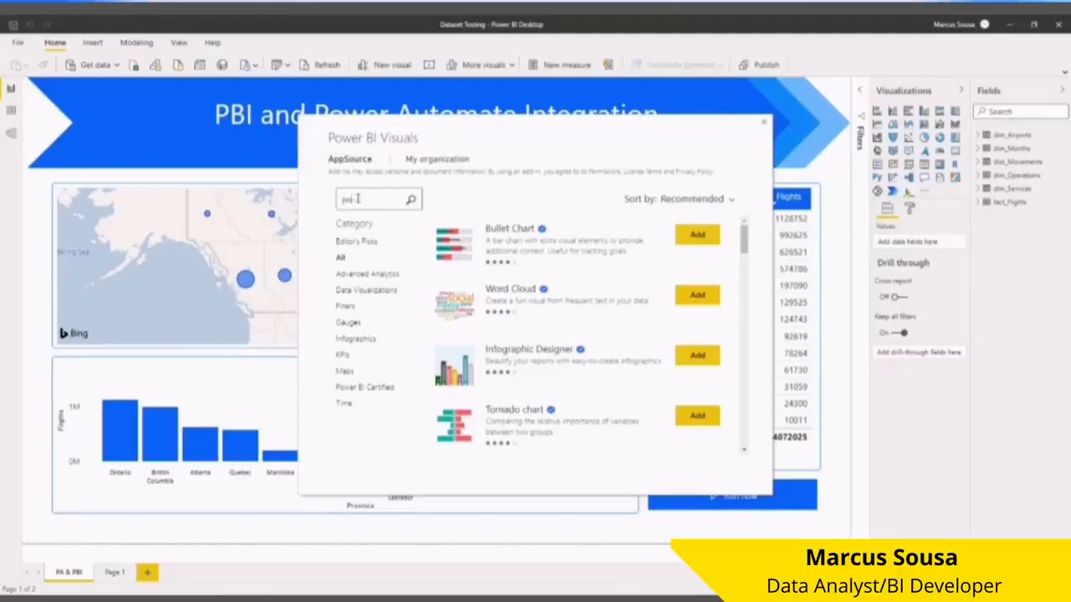
text(power automate)
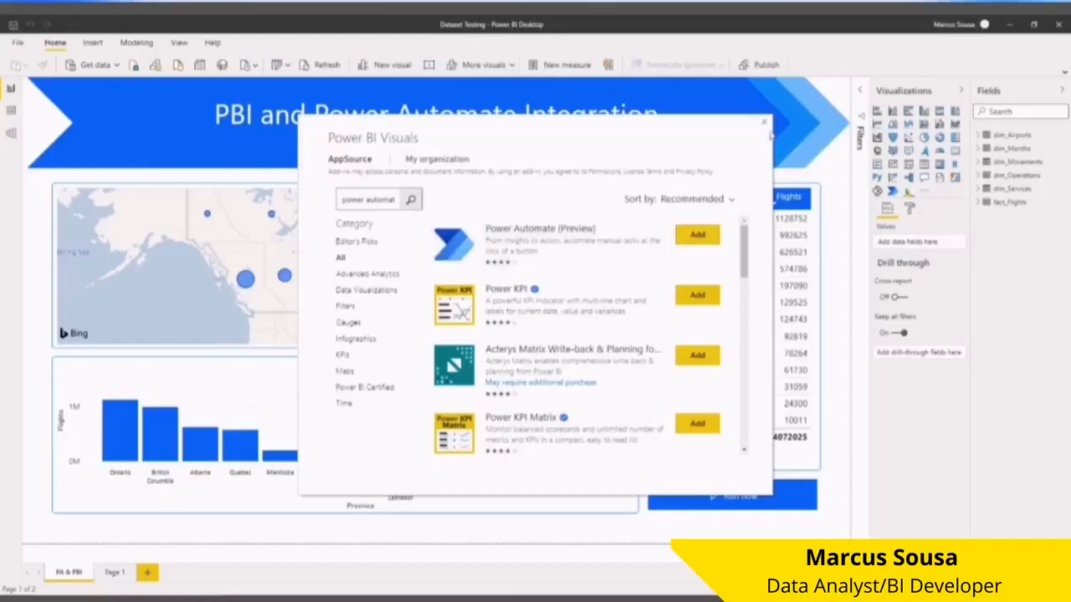
click(763, 123)
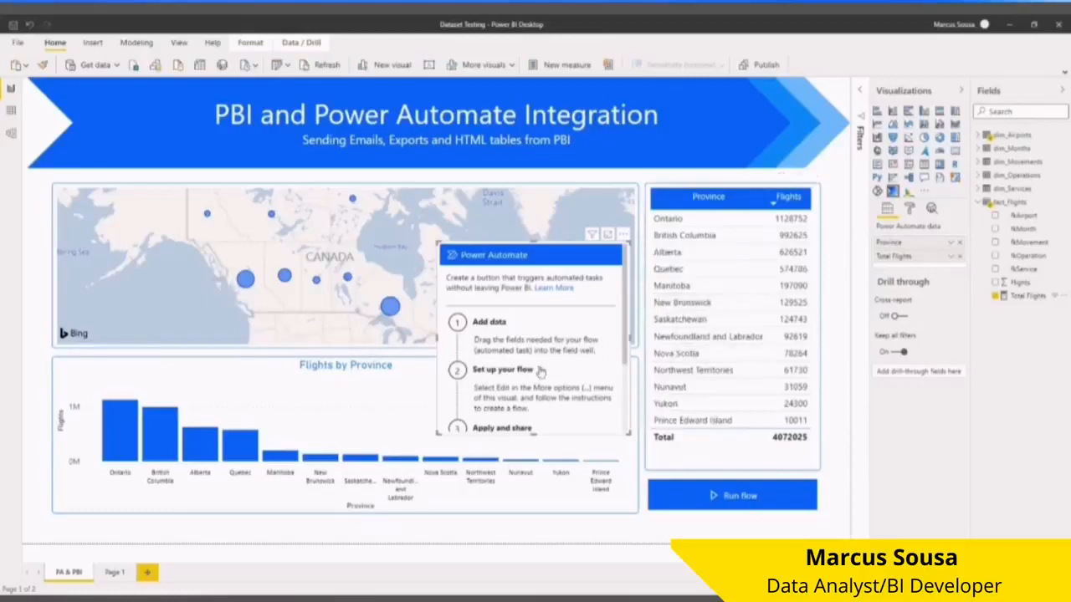
mouse_move(619, 262)
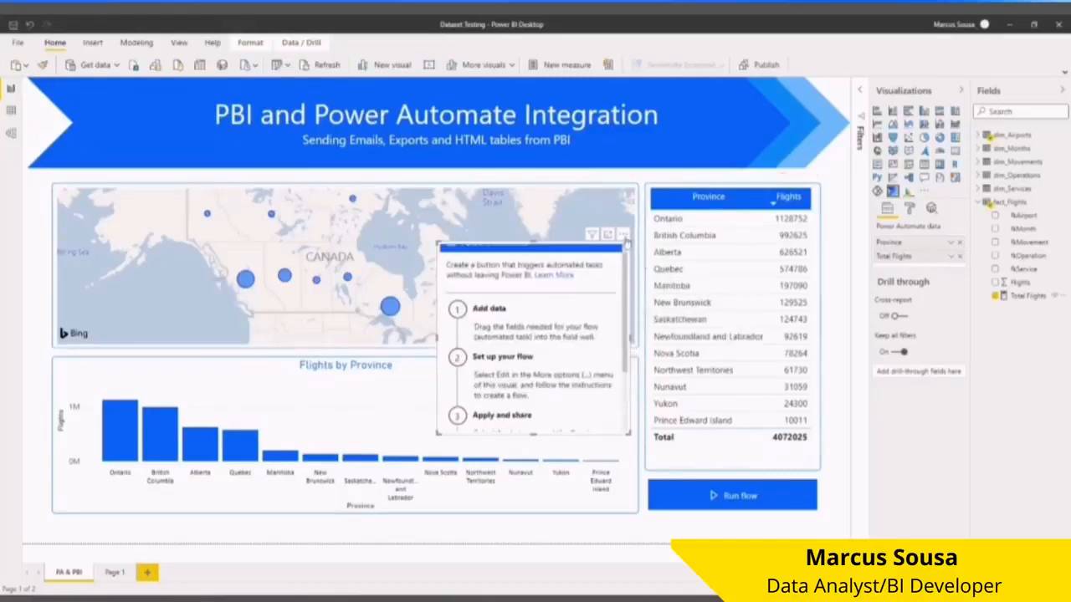
Edit the Power Automate visual to reach its flows list showing FinalFlow
click(623, 234)
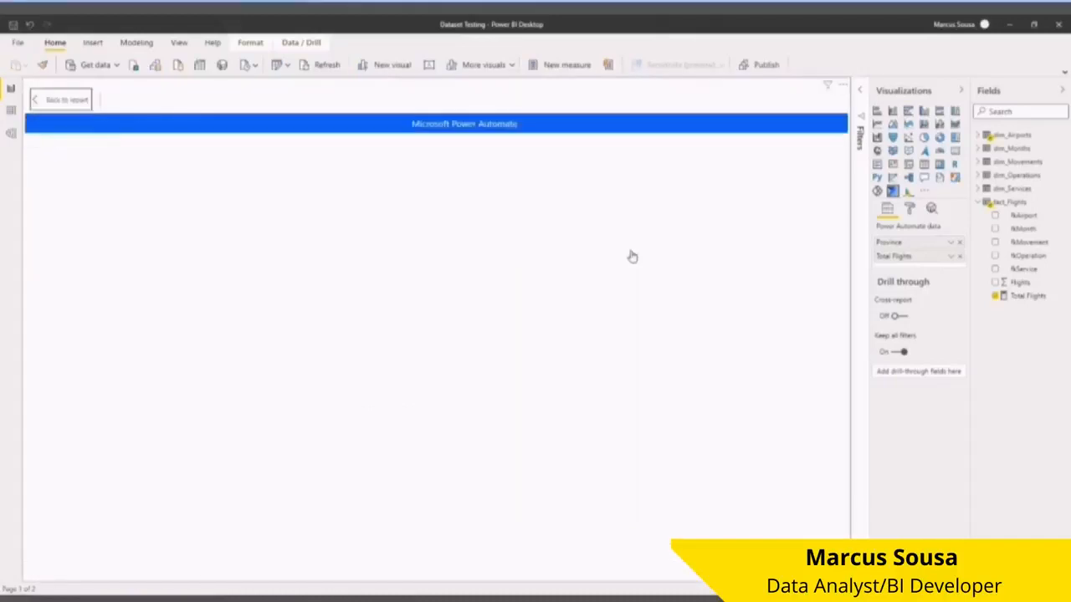
mouse_move(772, 196)
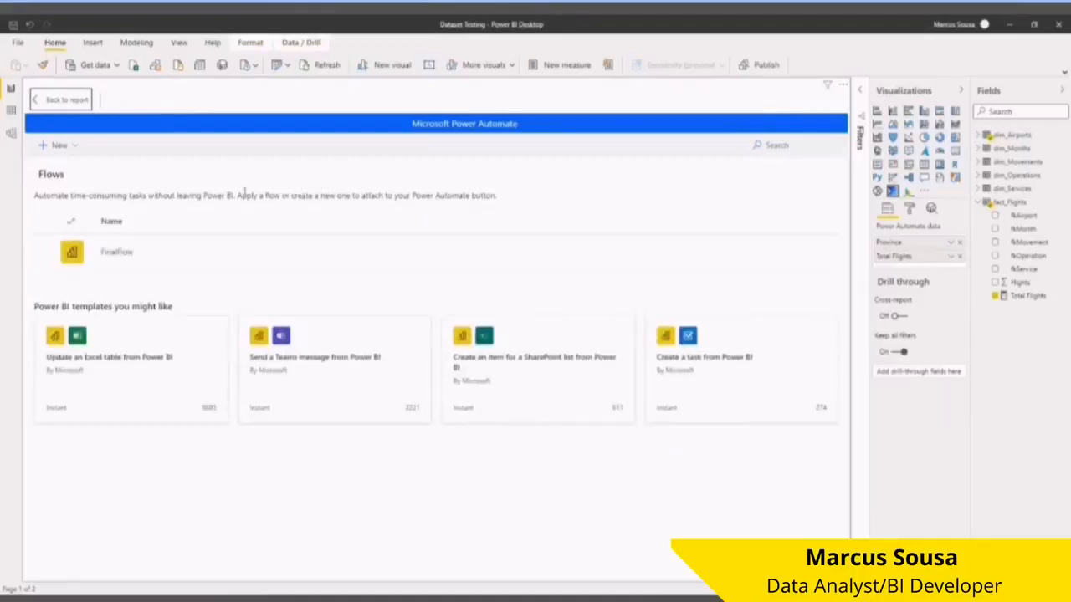
click(61, 145)
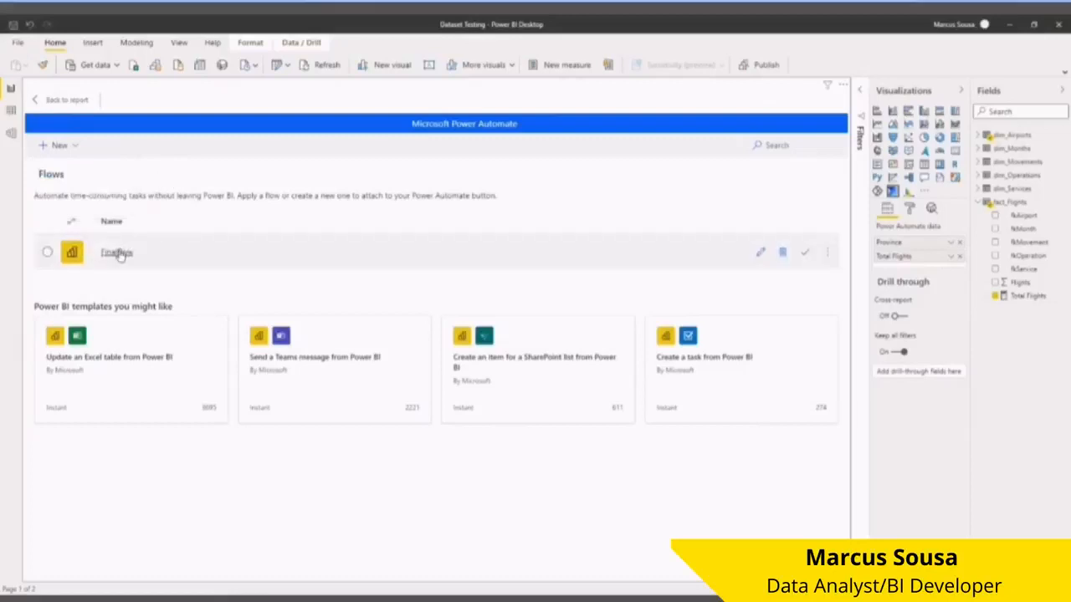
Open FinalFlow and expand its Compose and Create CSV table steps
click(117, 253)
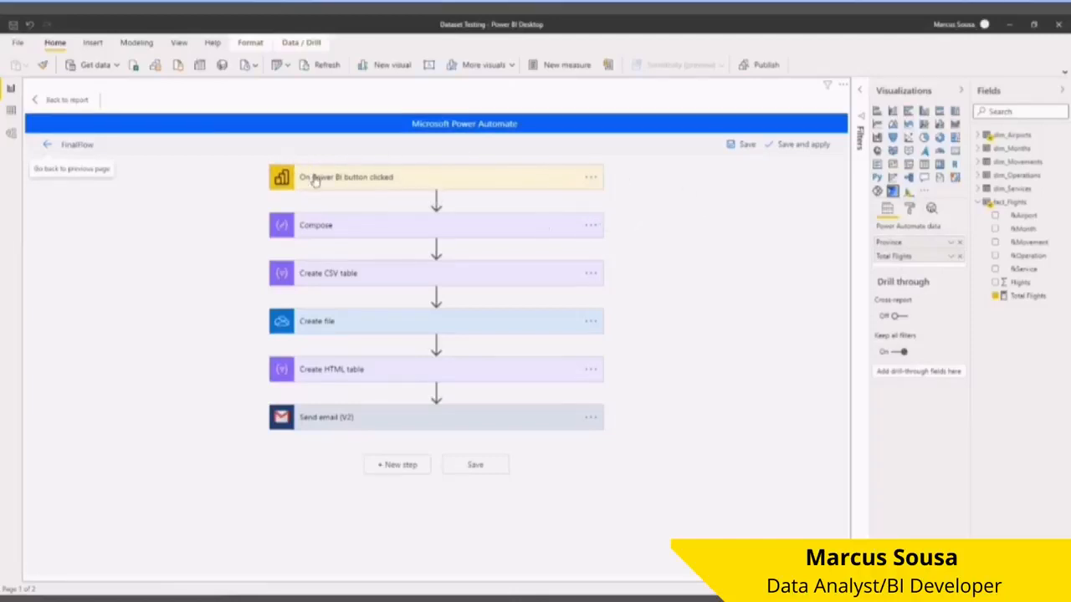
mouse_move(325, 231)
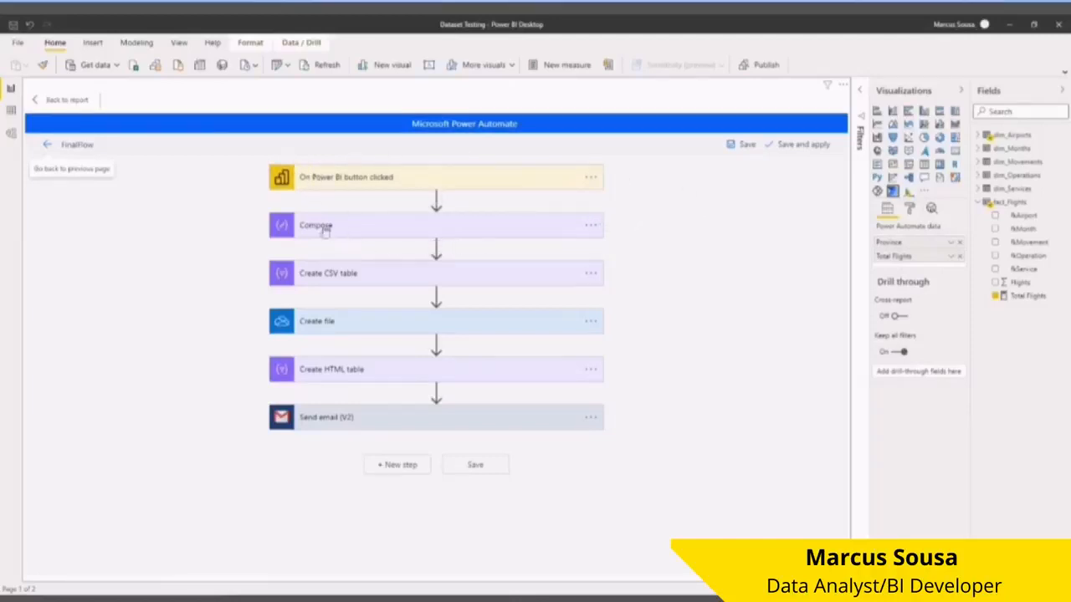
click(316, 225)
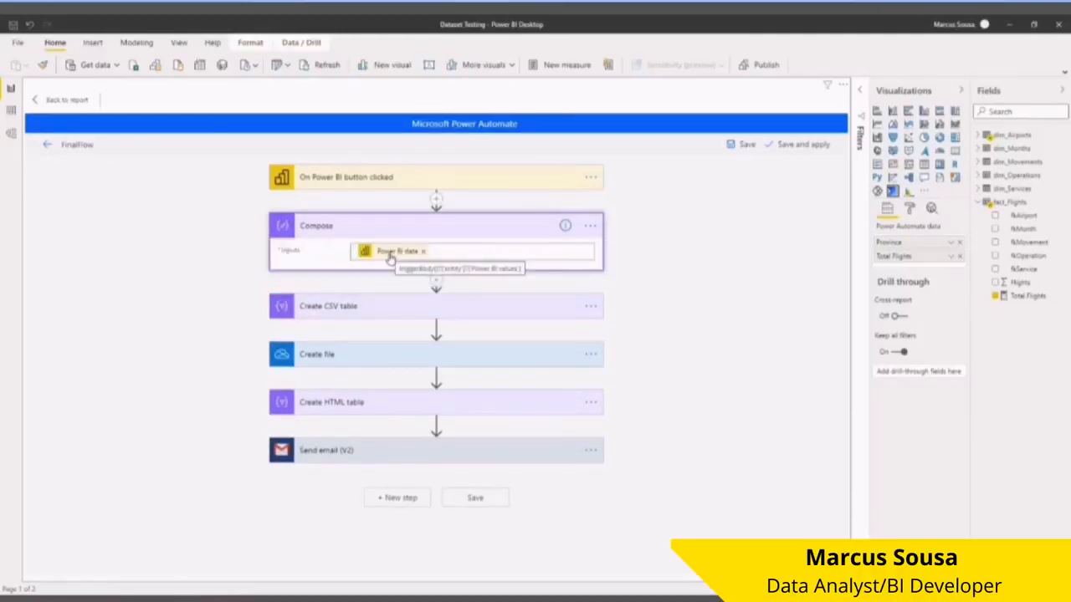
click(328, 306)
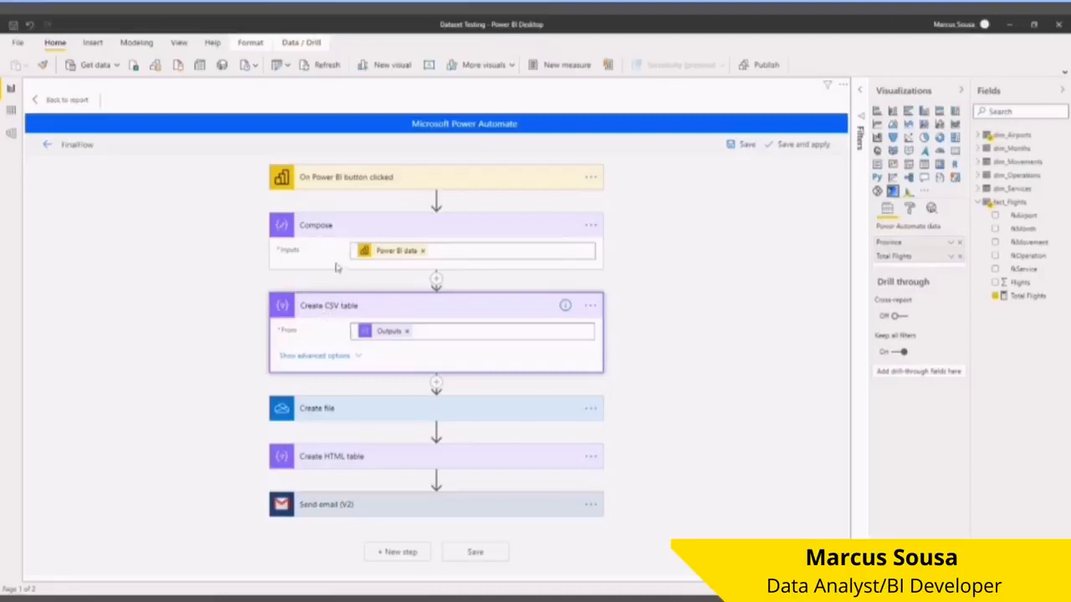
mouse_move(382, 343)
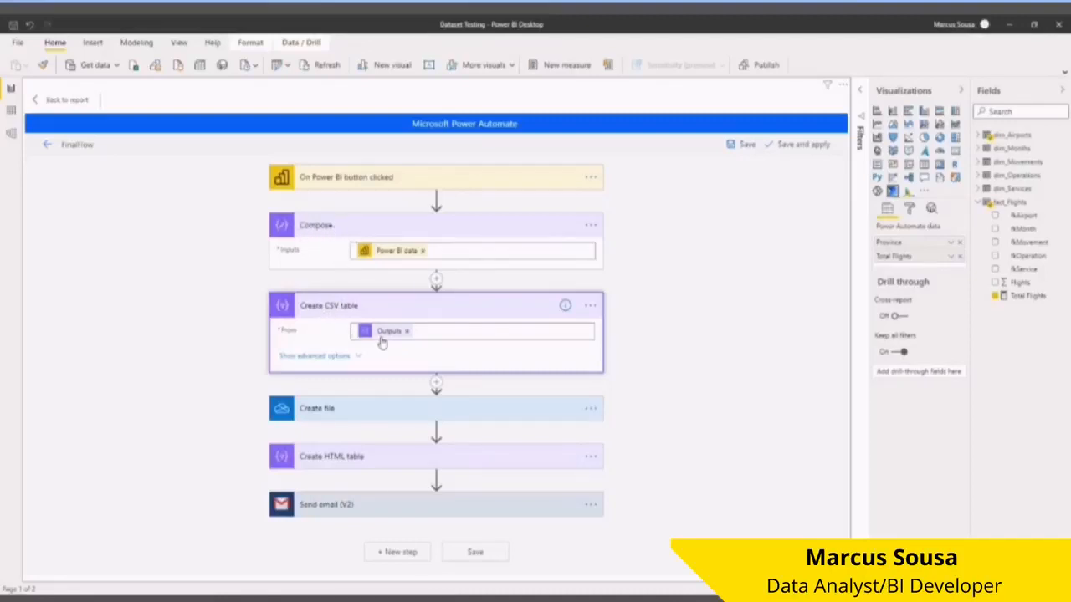
mouse_move(332, 415)
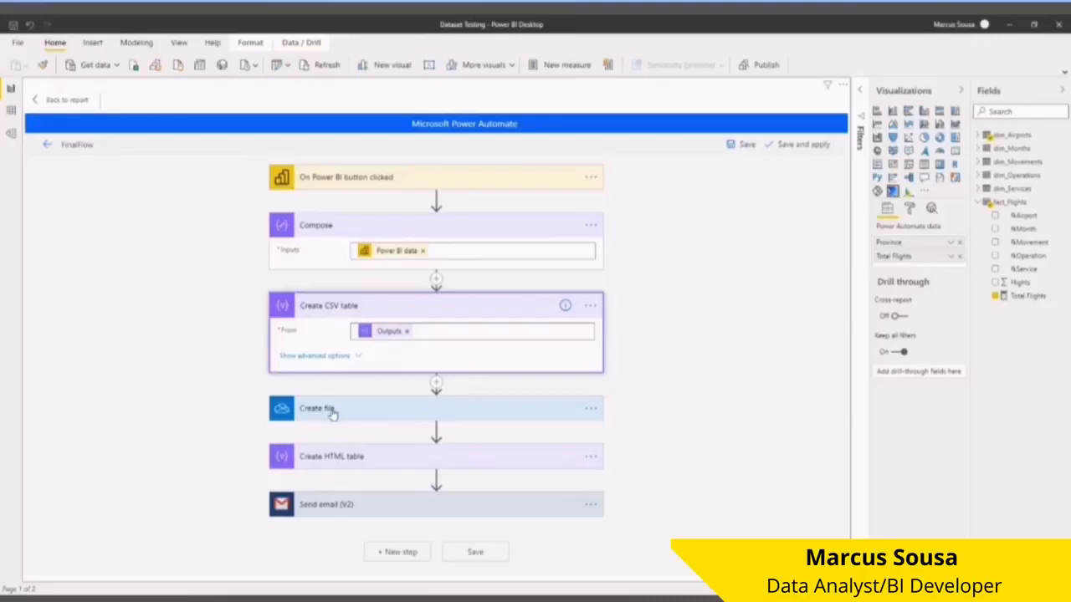
Make Create file save the Output as Report.csv in /PBI
click(316, 408)
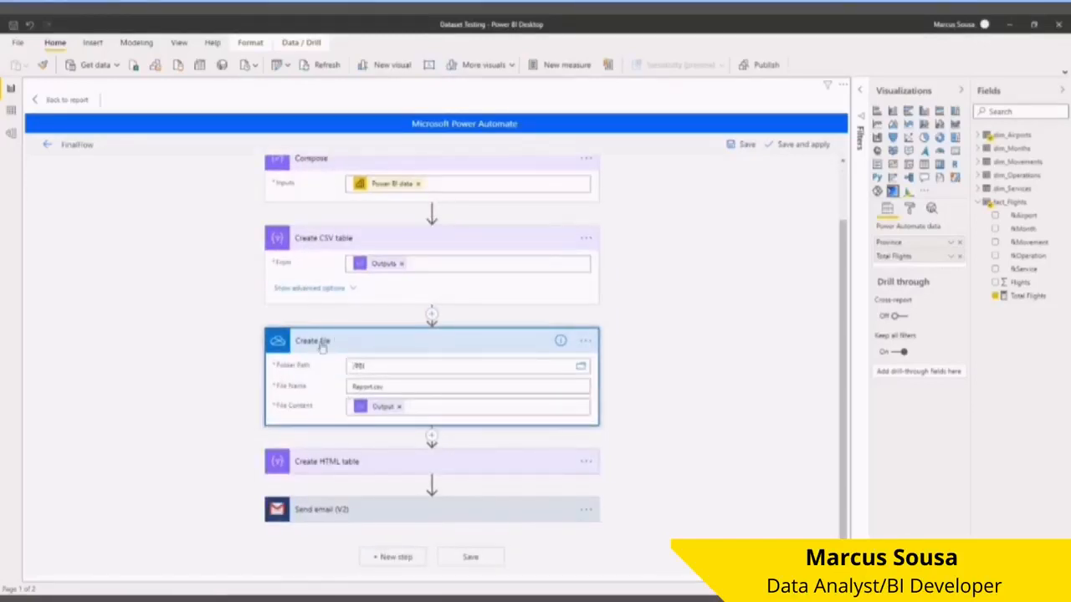
mouse_move(360, 365)
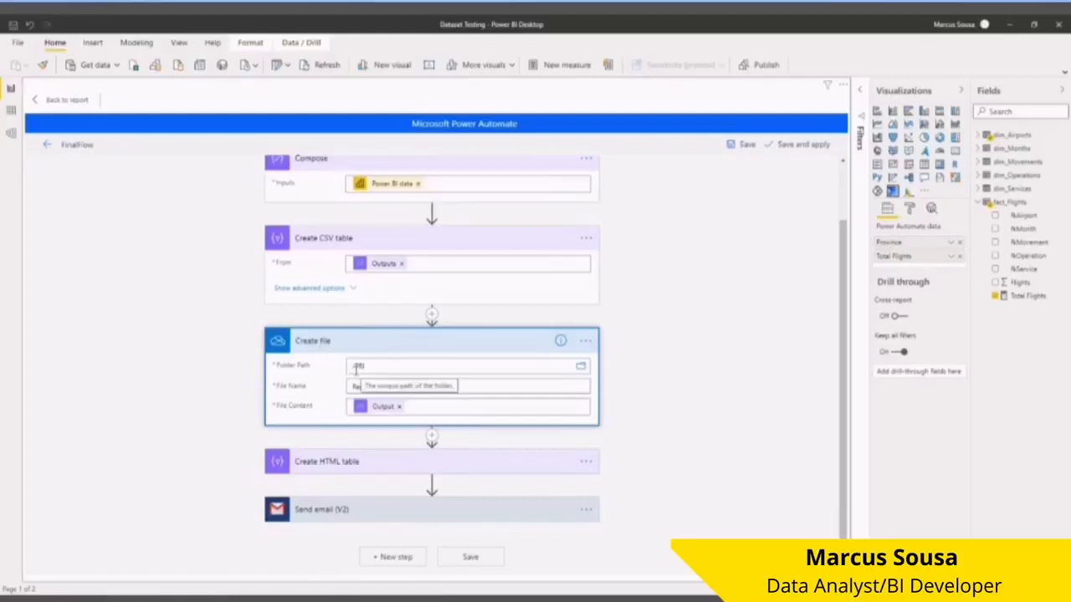
text(Report.csv)
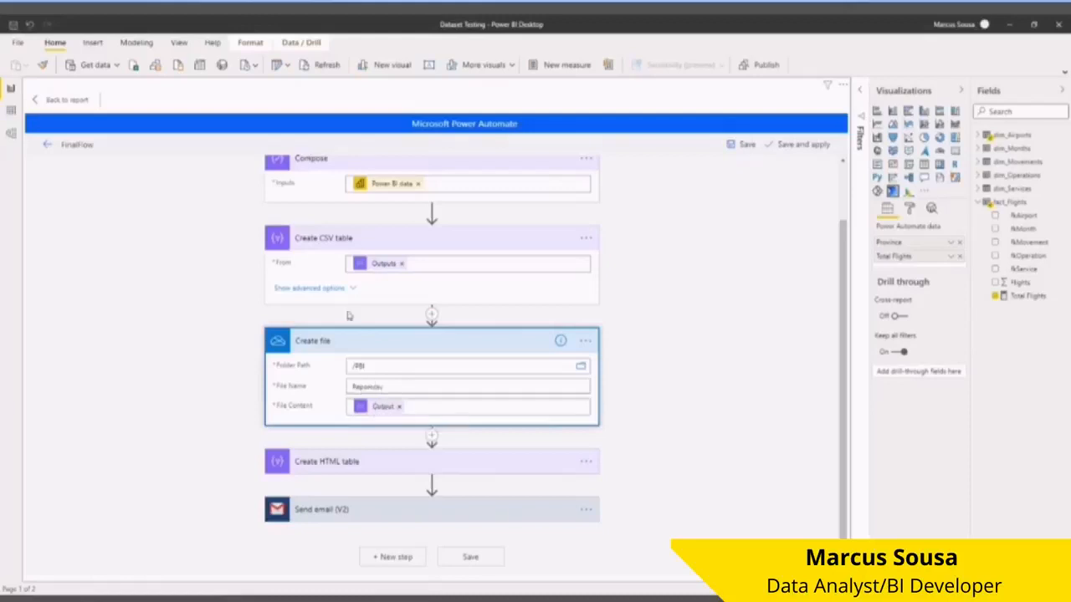
click(467, 387)
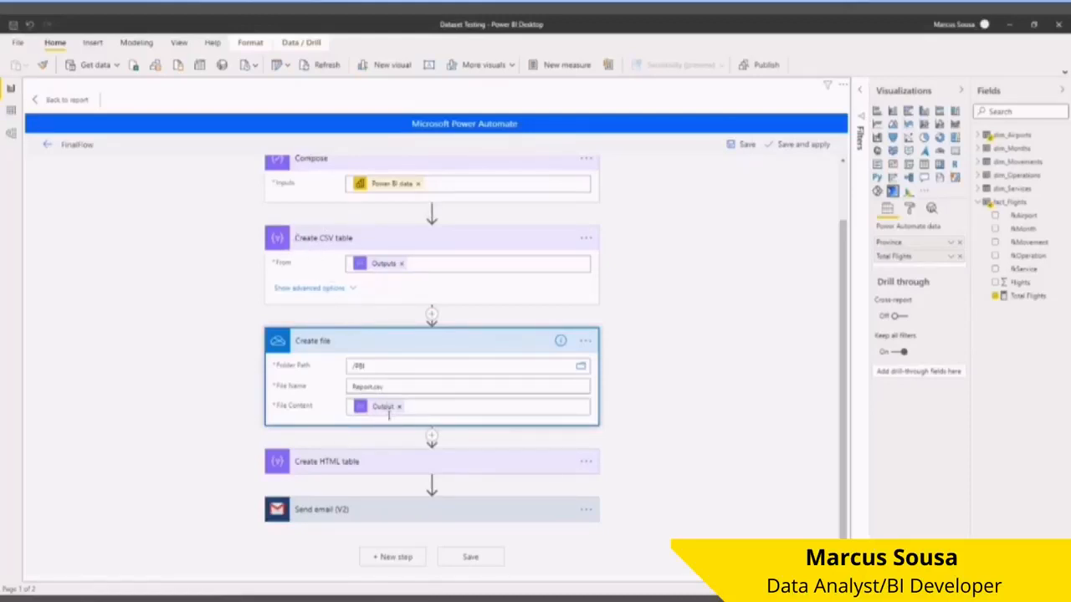
mouse_move(339, 466)
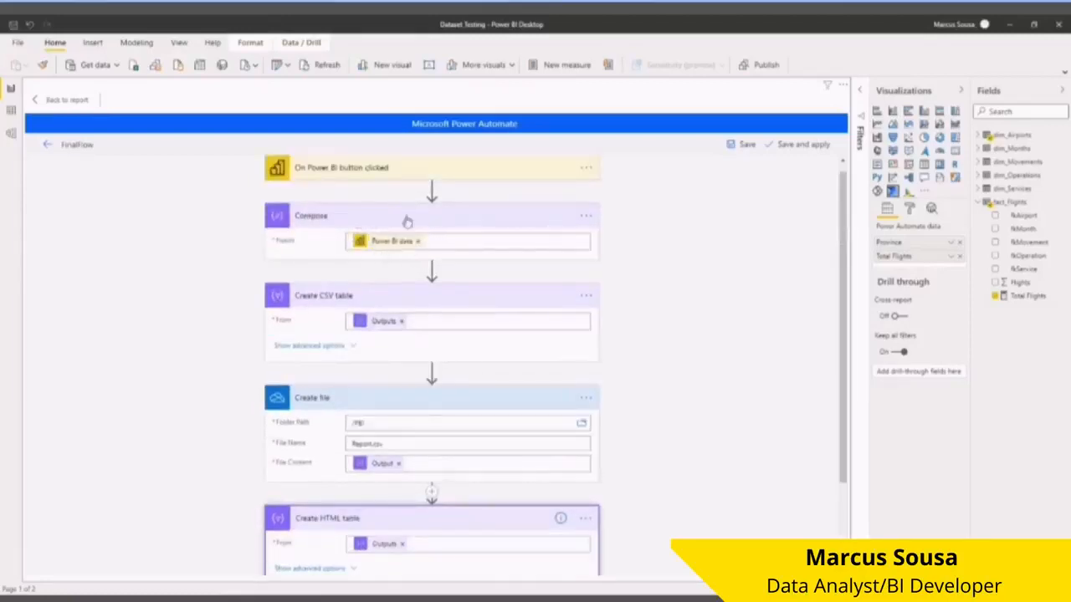
Scroll down to review the Send email (V2) step's subject, body and Report.csv attachment
scroll(down, 3)
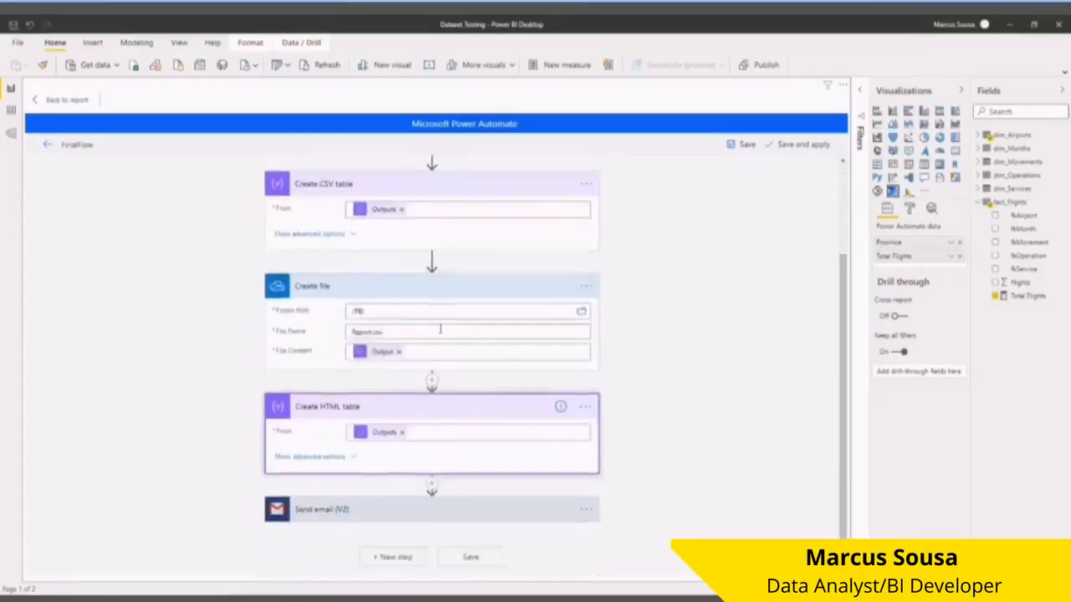
scroll(down, 3)
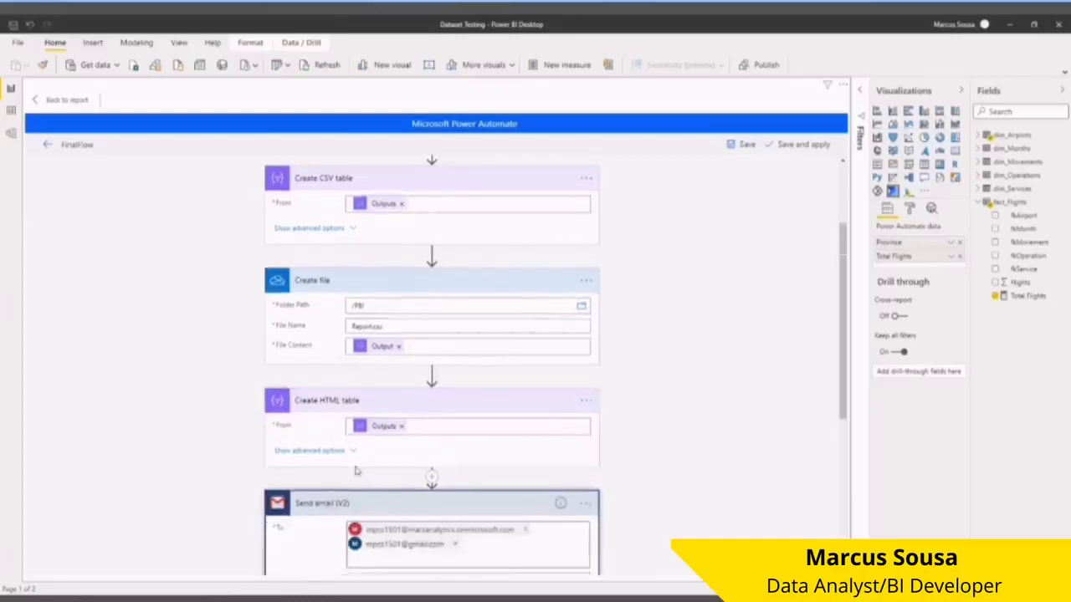
scroll(down, 3)
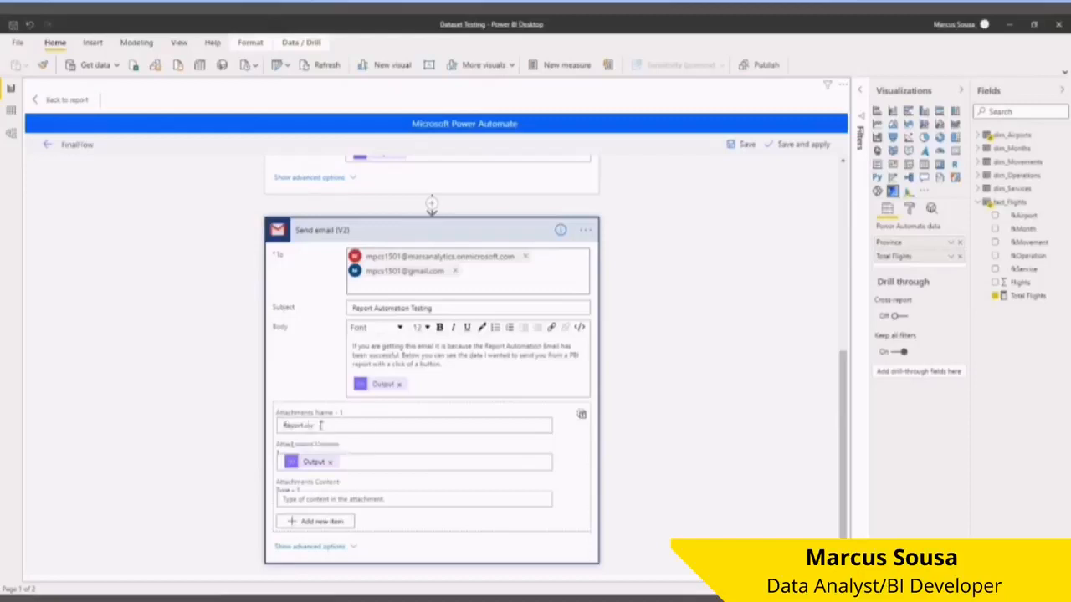
mouse_move(335, 462)
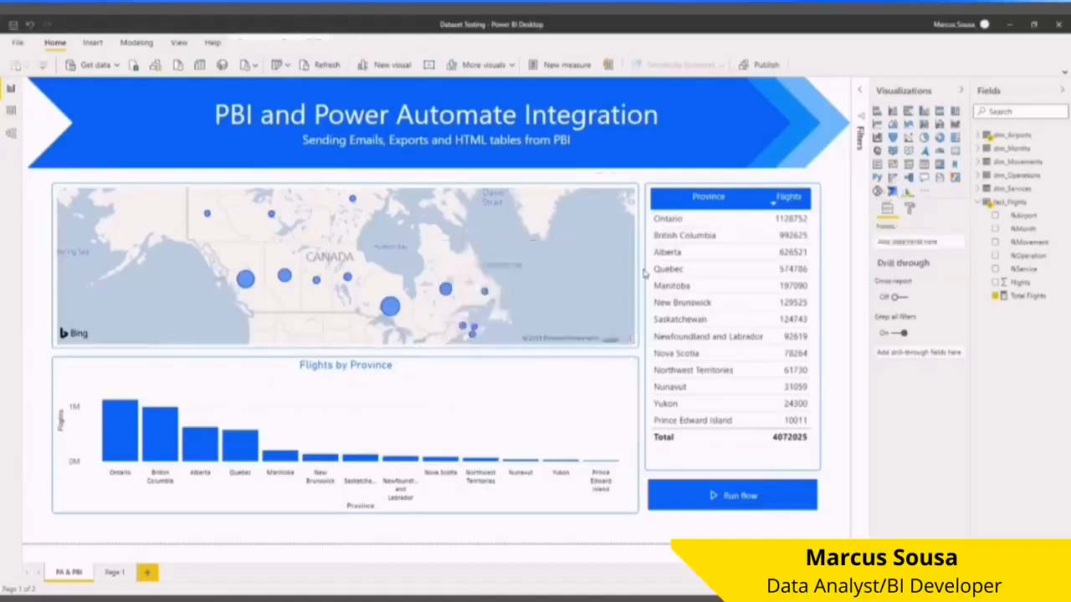
Trigger the flow from the report's Run flow button to send the email
click(732, 495)
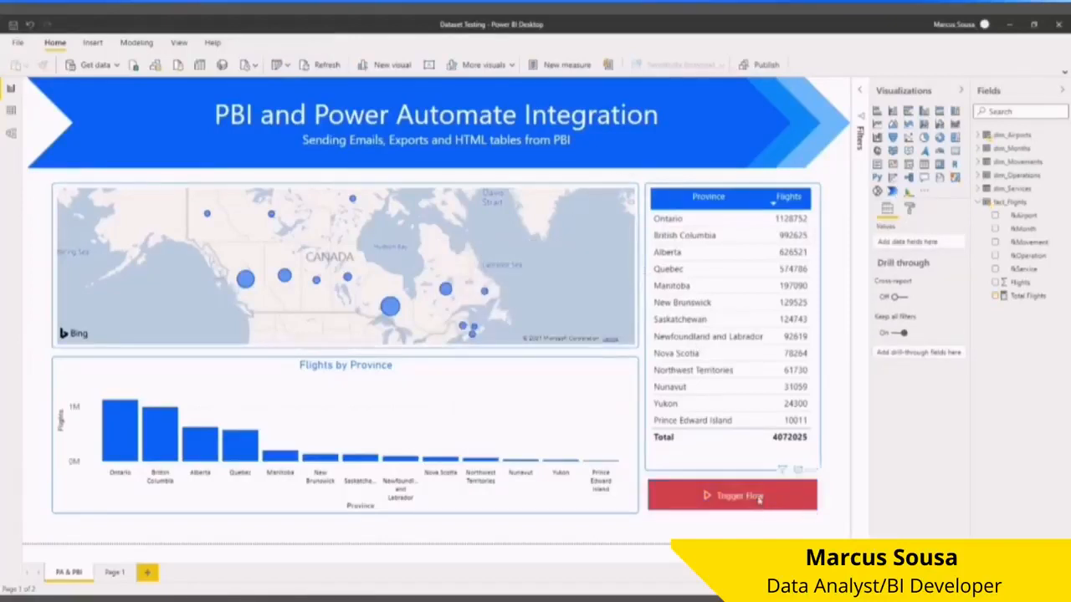
click(732, 495)
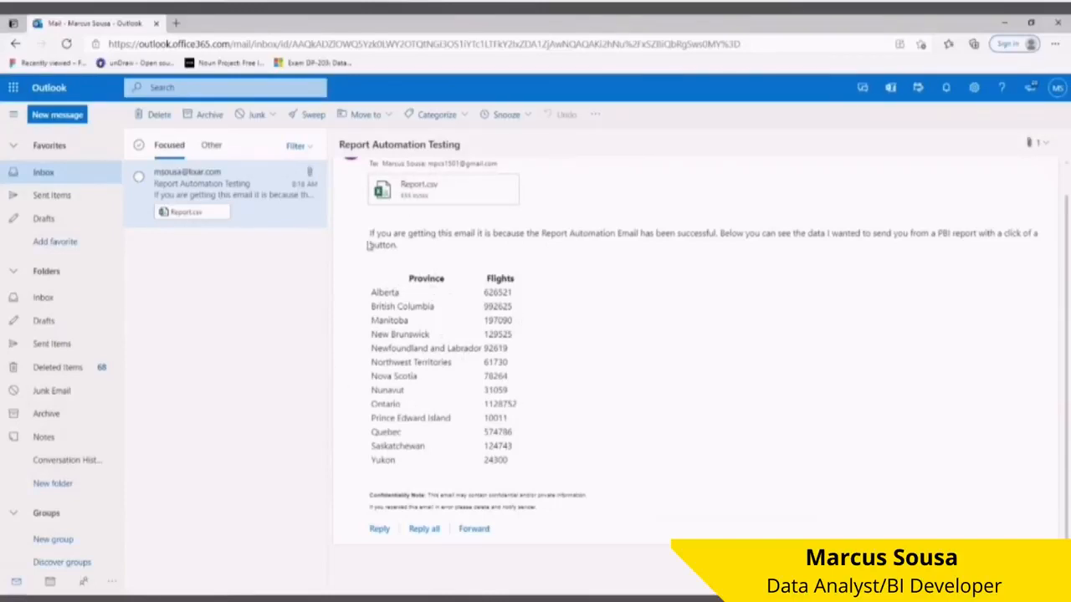
Select the intro sentence of the Report Automation Testing email body in Outlook
drag(369, 233, 1039, 245)
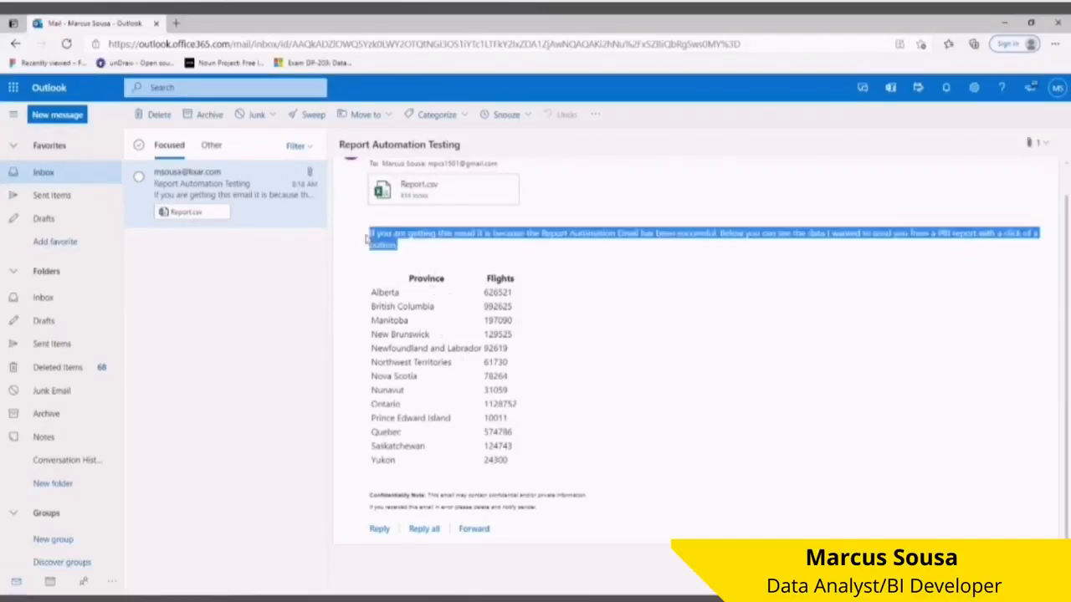